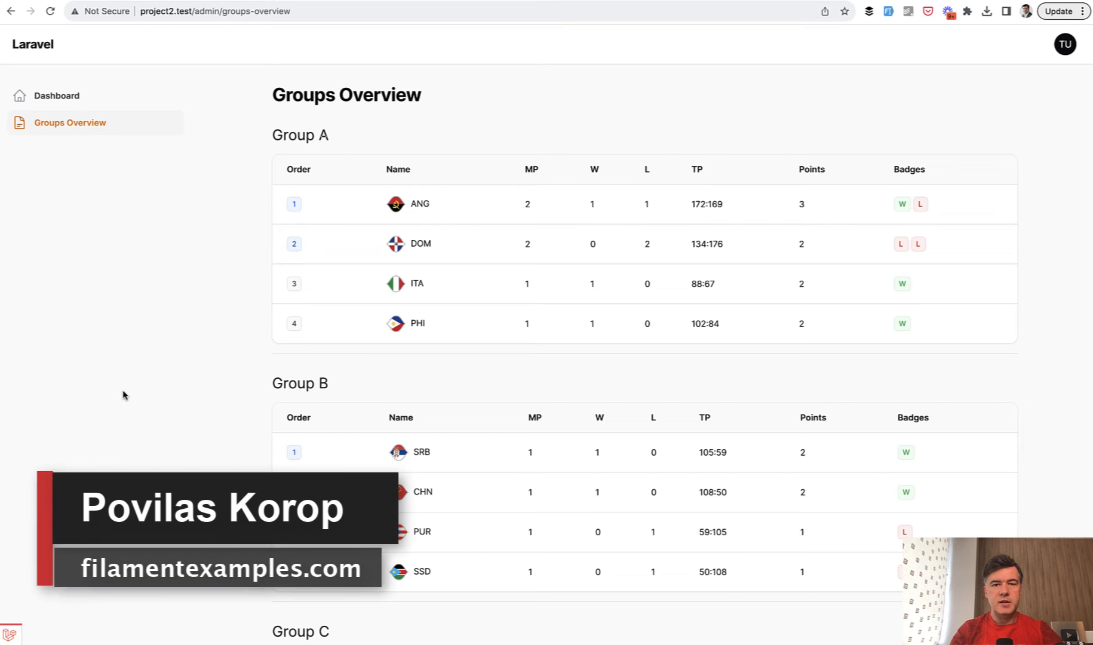
pyautogui.moveTo(331, 378)
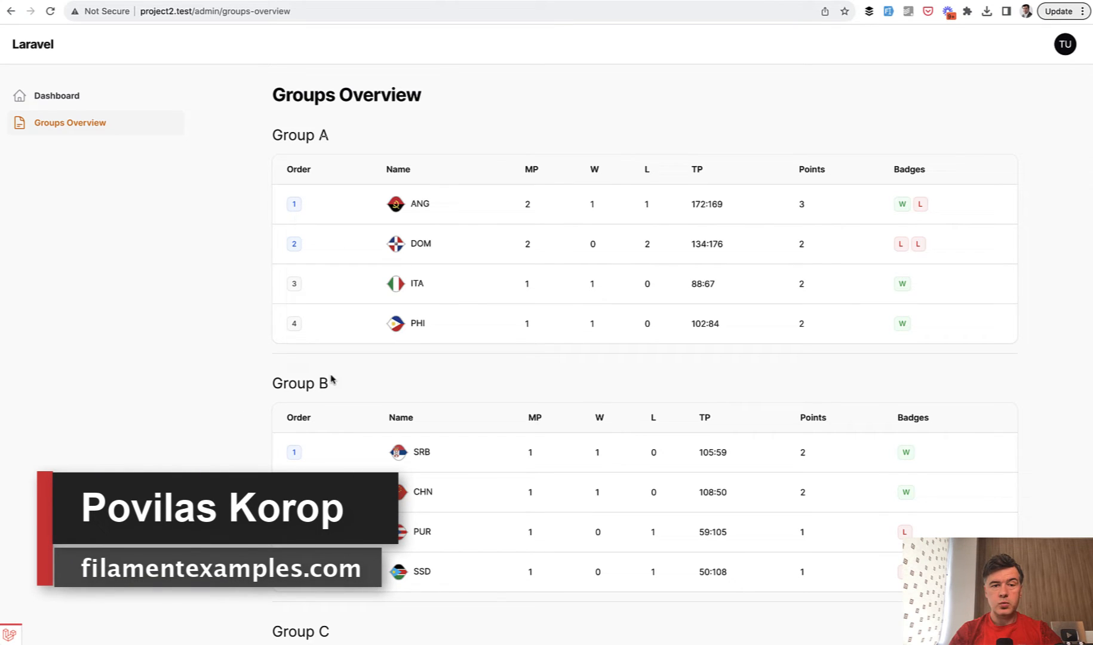
pyautogui.moveTo(97, 205)
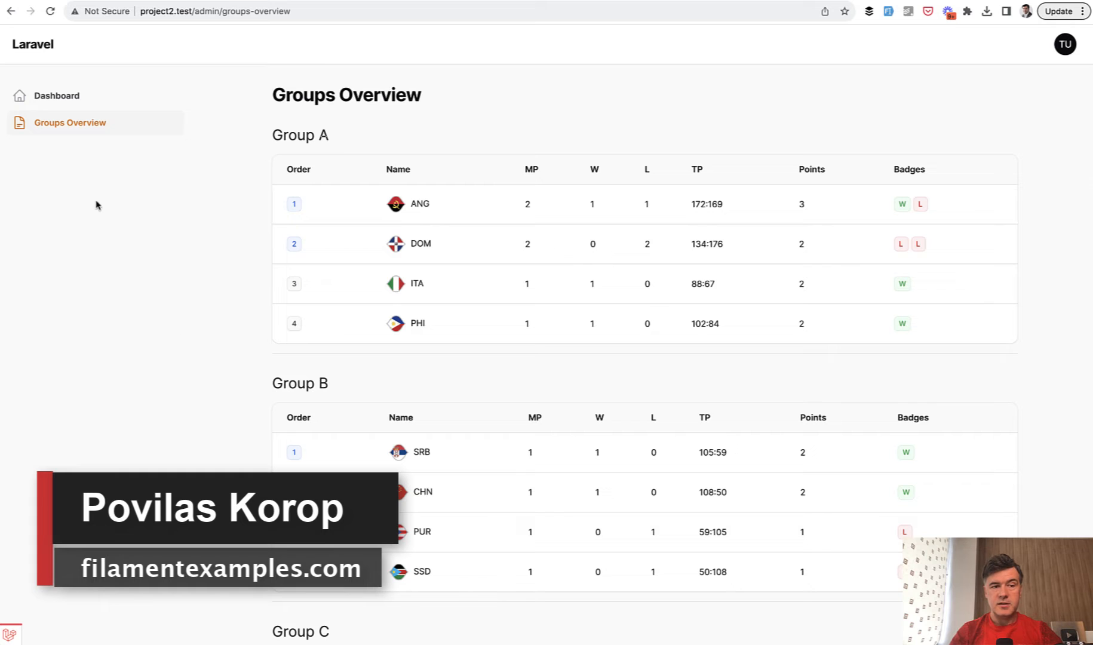
pyautogui.moveTo(512, 182)
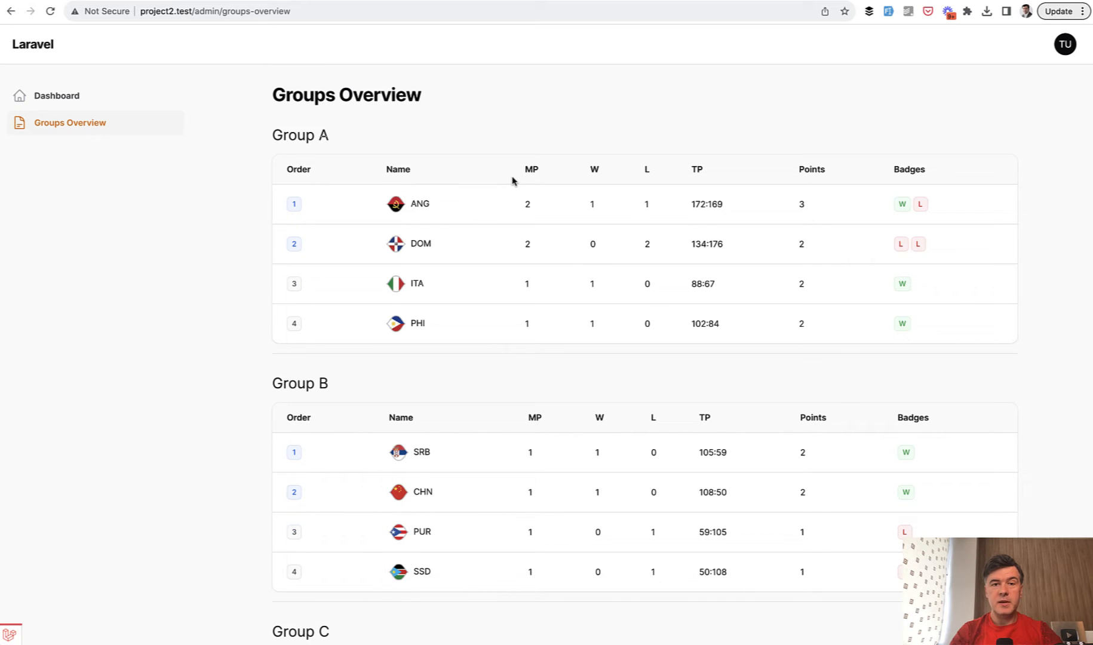
pyautogui.moveTo(486, 276)
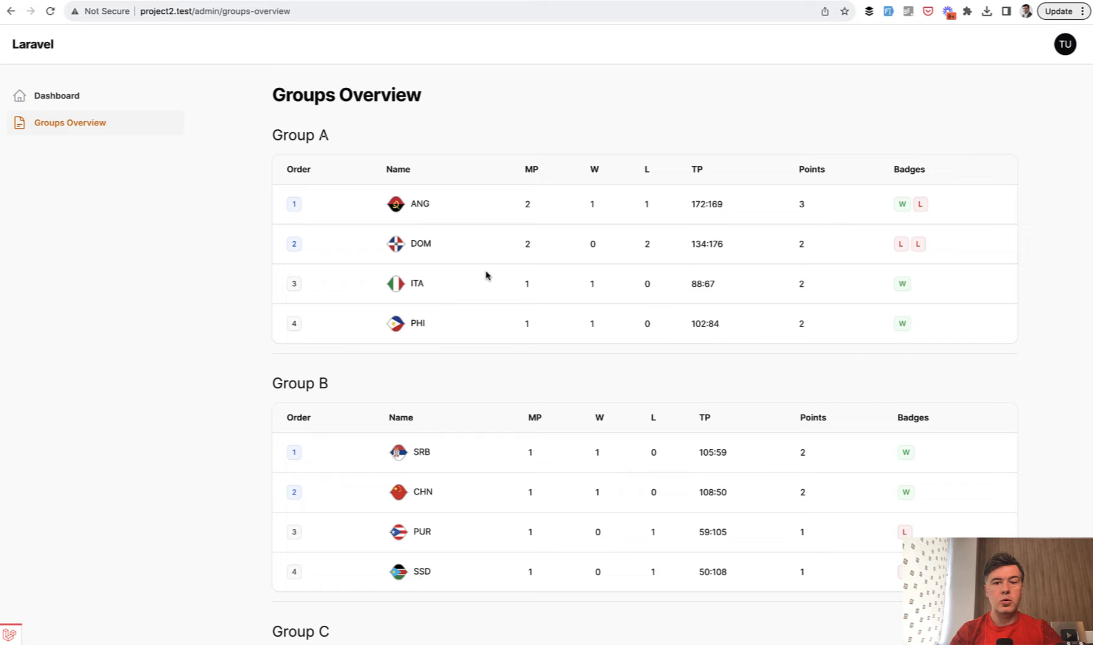
pyautogui.moveTo(364, 244)
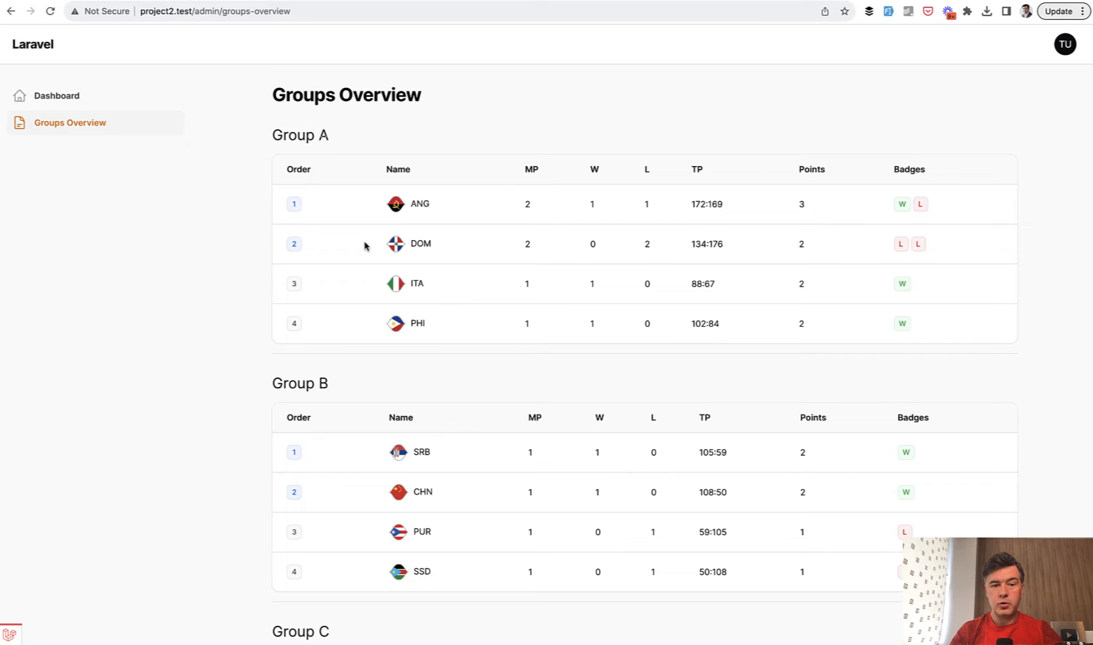
# Step: Scroll the Tables examples list to find Sports Standings Tables by Group
pyautogui.scroll(-3)
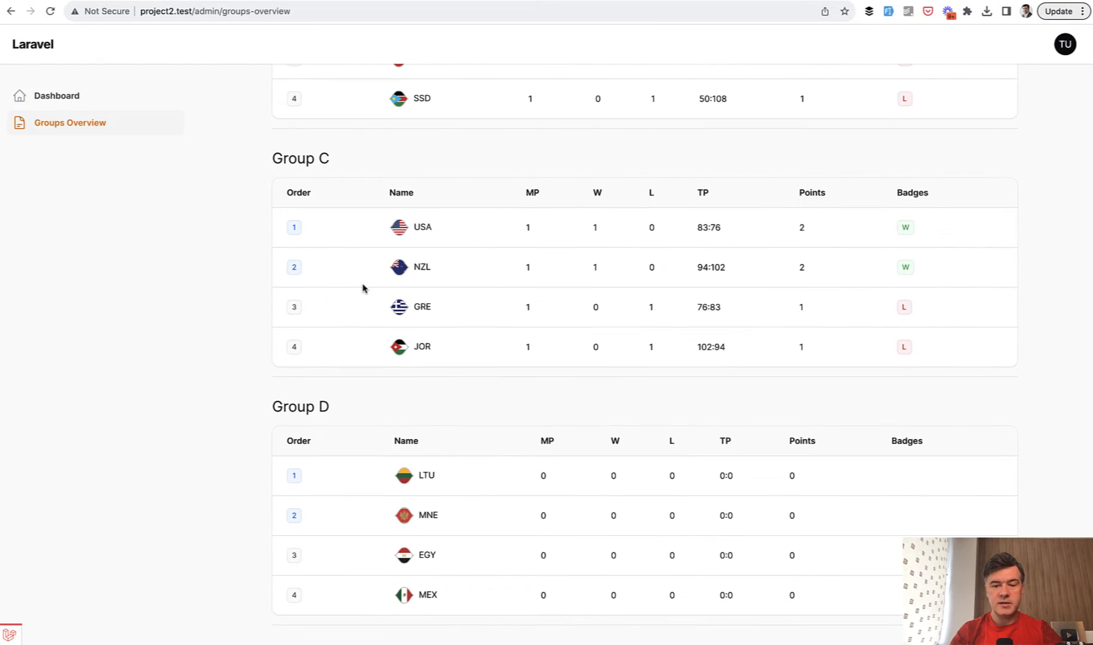
pyautogui.scroll(3)
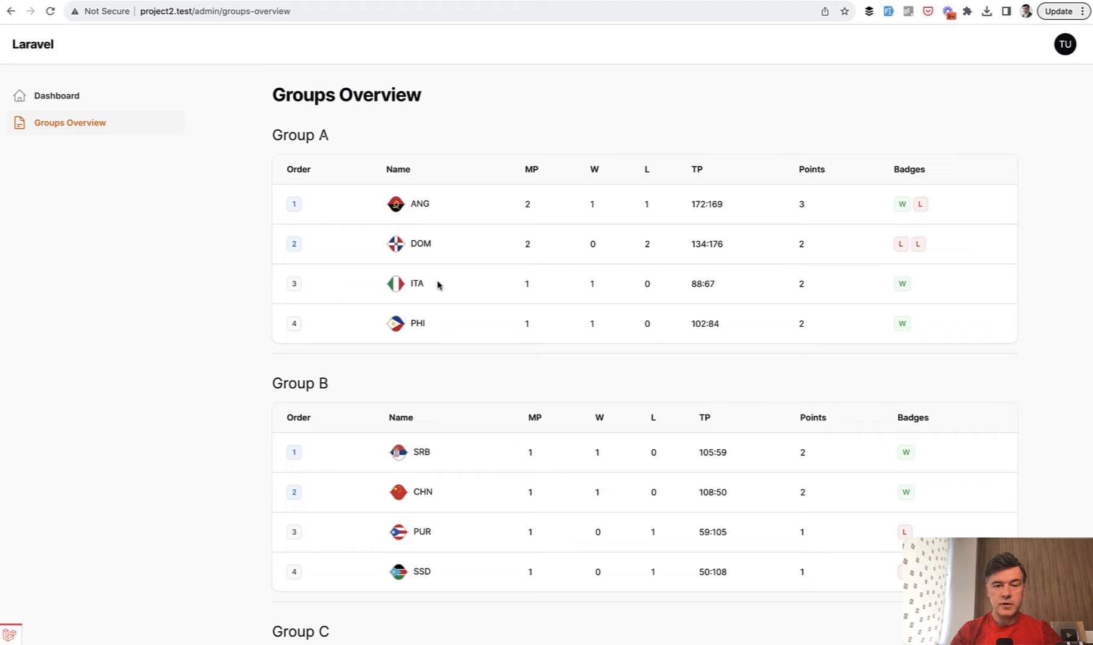
pyautogui.moveTo(870, 219)
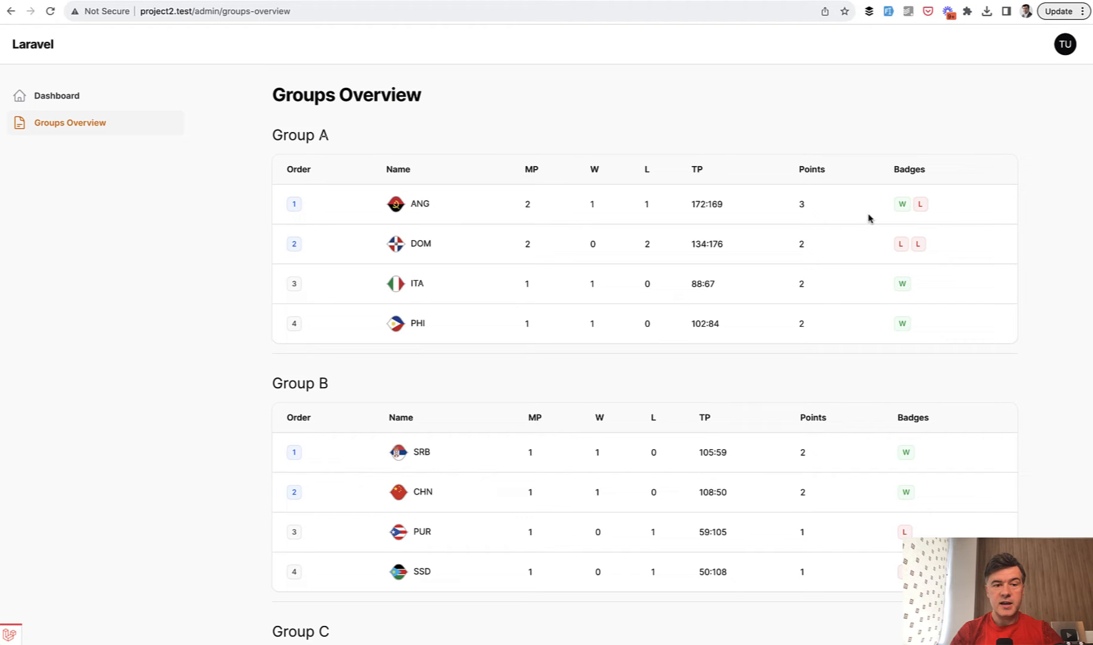
pyautogui.moveTo(243, 225)
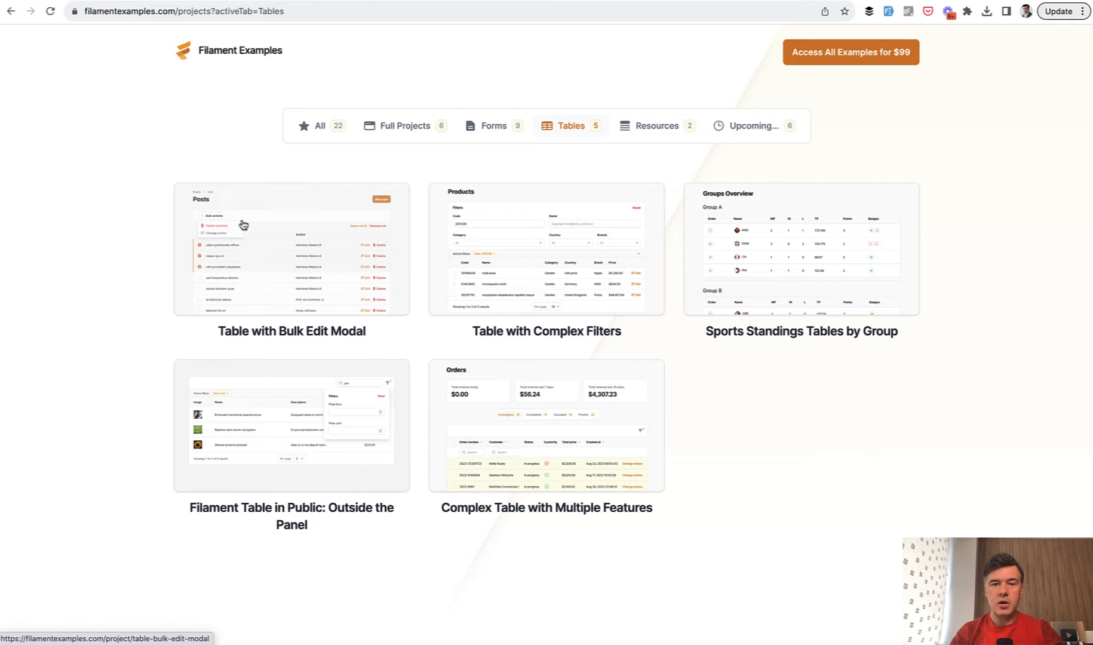
pyautogui.moveTo(606, 190)
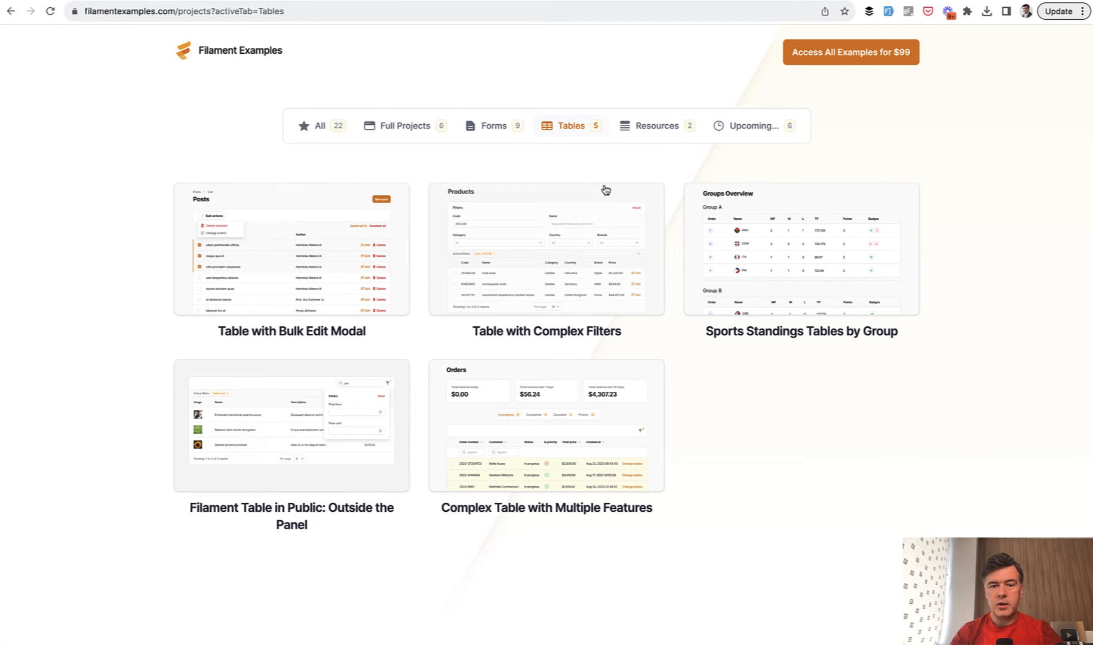
pyautogui.moveTo(820, 411)
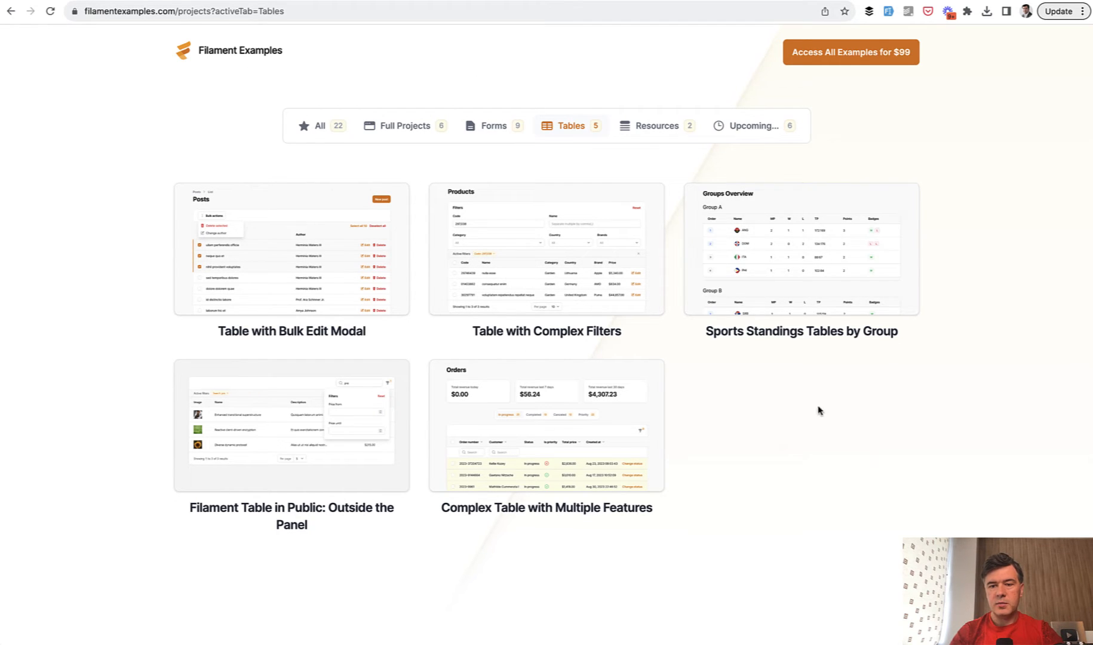
pyautogui.moveTo(746, 485)
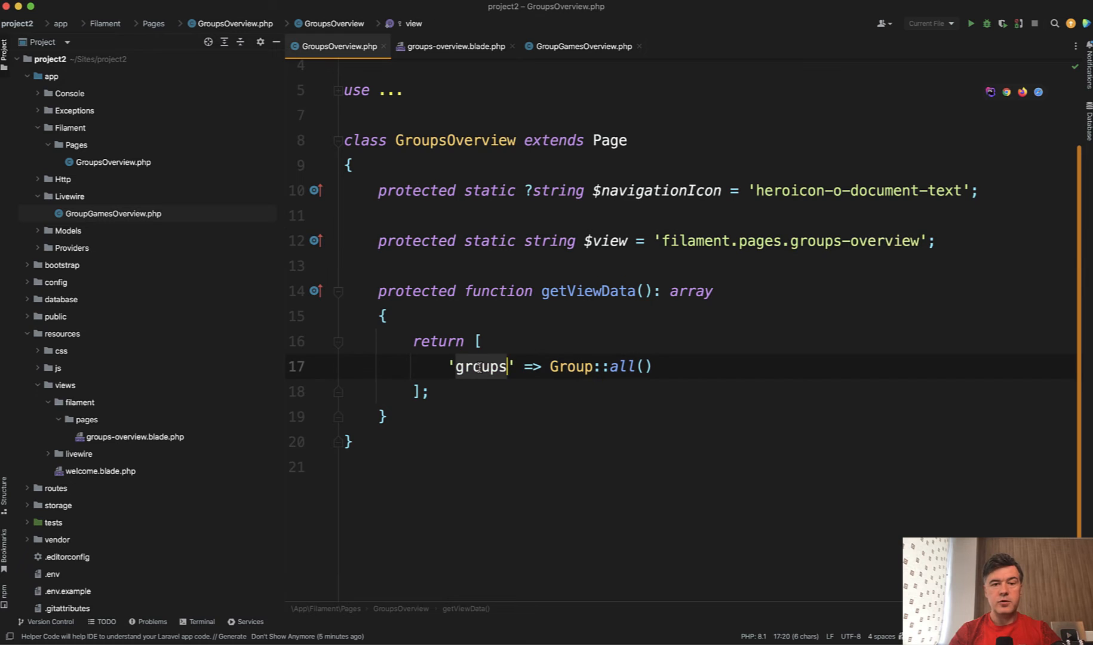
# Step: Switch from the groups-overview Blade view to the GroupGamesOverview.php Livewire component
pyautogui.click(454, 47)
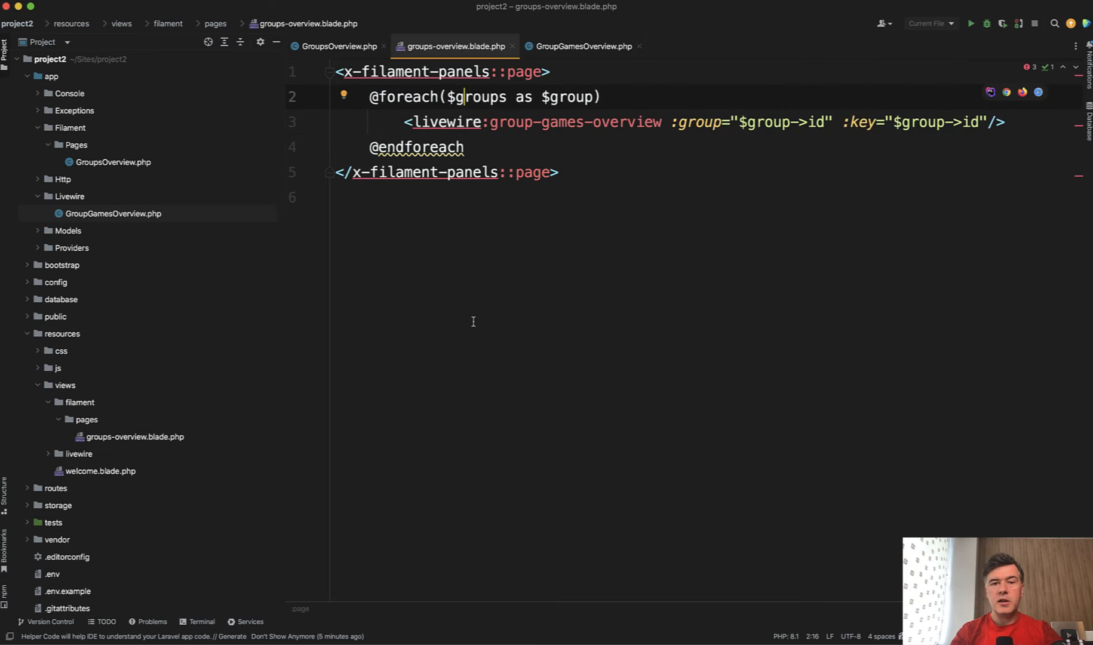
pyautogui.click(583, 46)
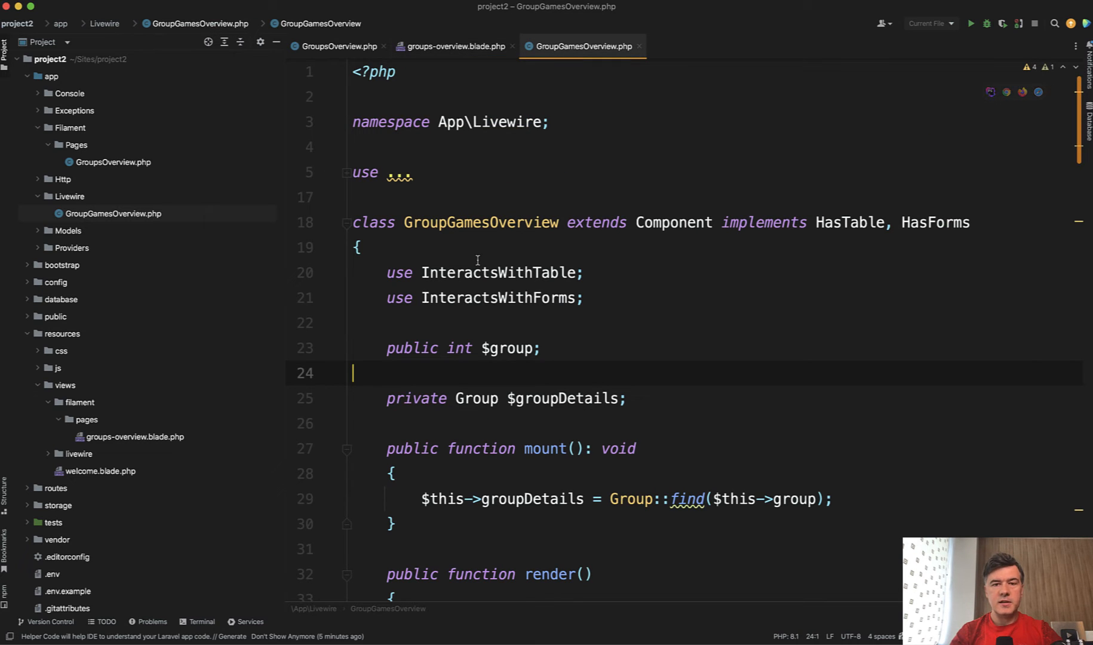
pyautogui.moveTo(699, 270)
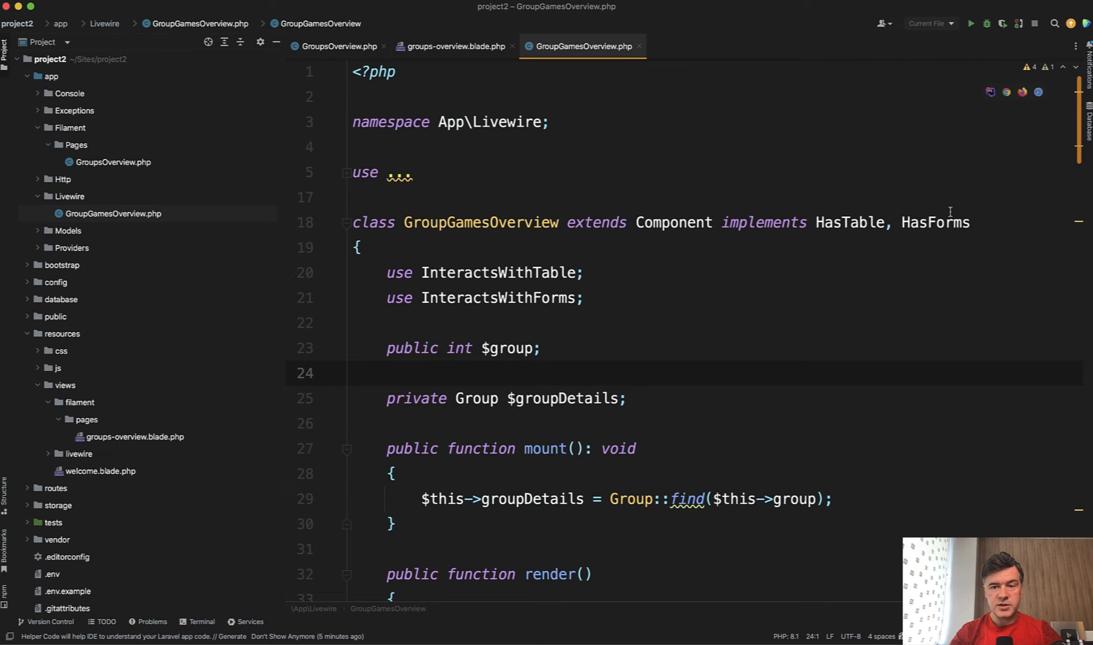
pyautogui.scroll(-3)
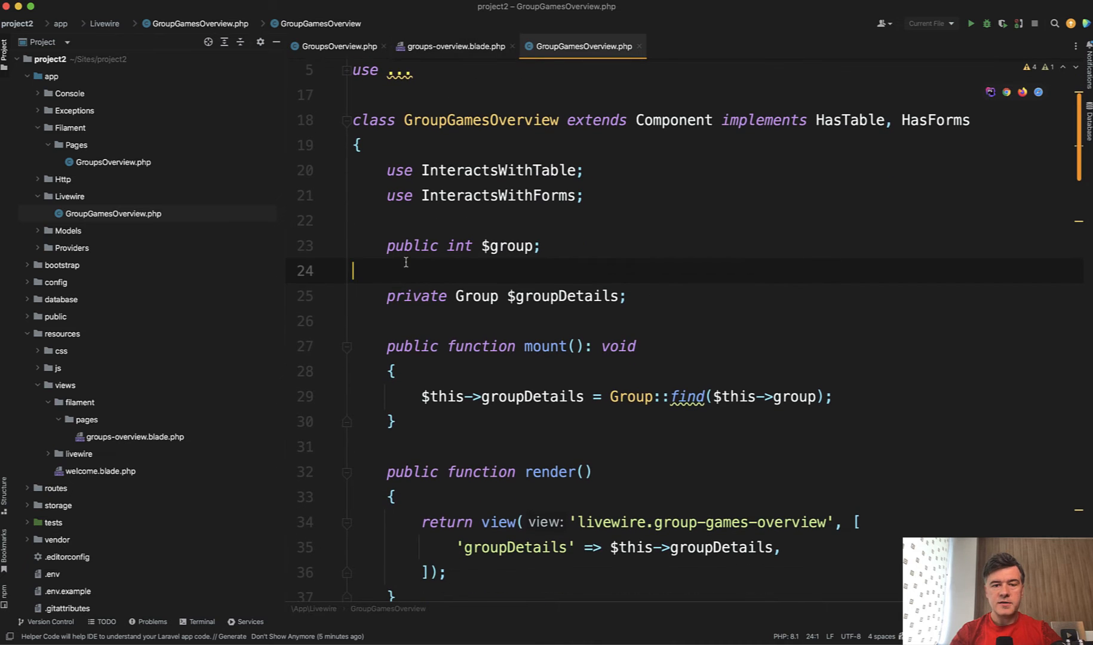
pyautogui.scroll(-3)
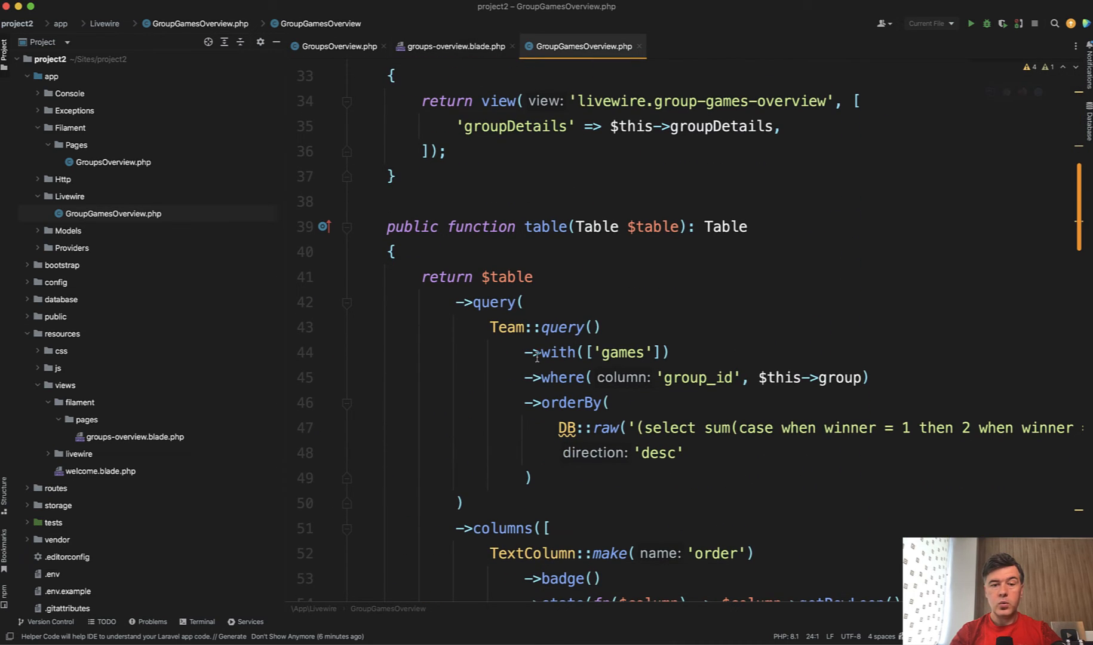
pyautogui.moveTo(462, 422)
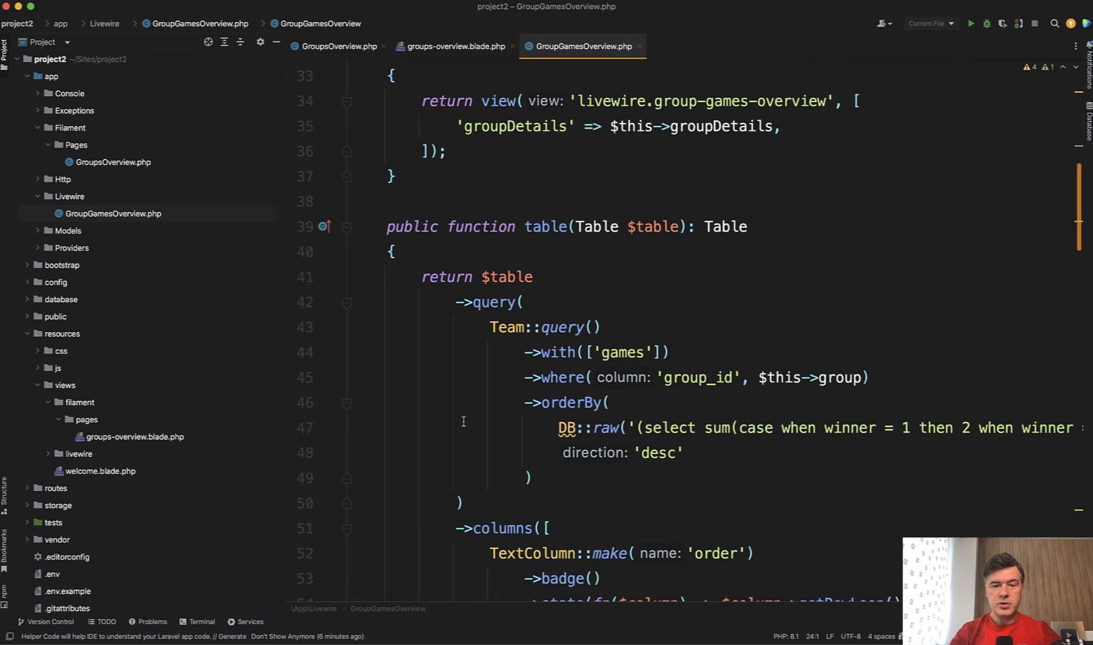
pyautogui.scroll(-3)
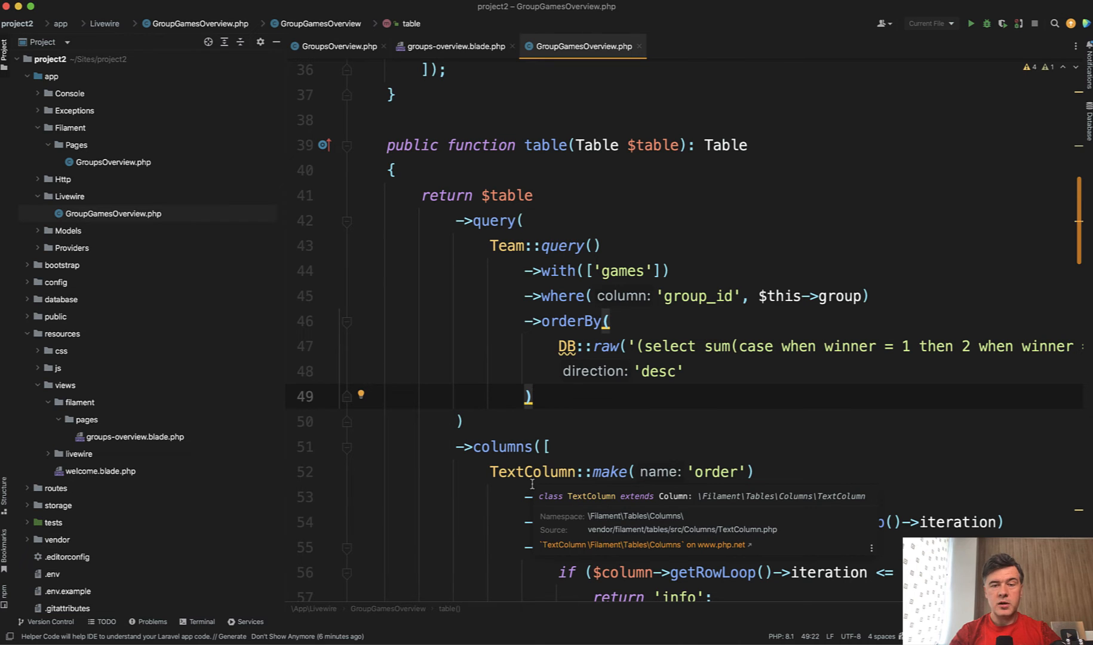
pyautogui.scroll(-3)
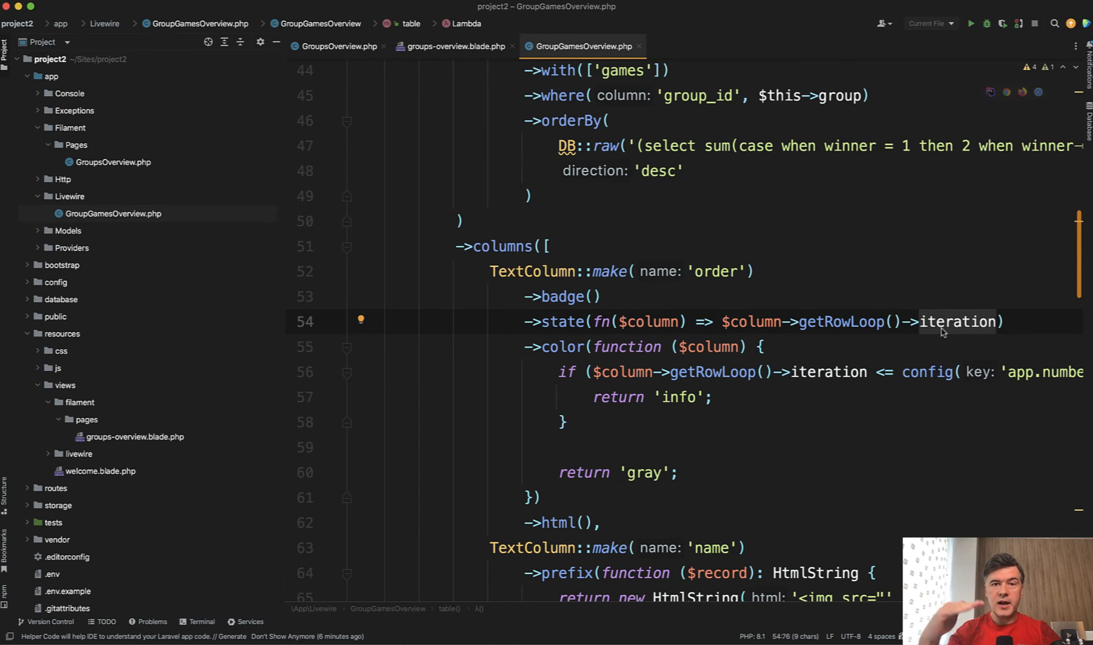
pyautogui.hscroll(3)
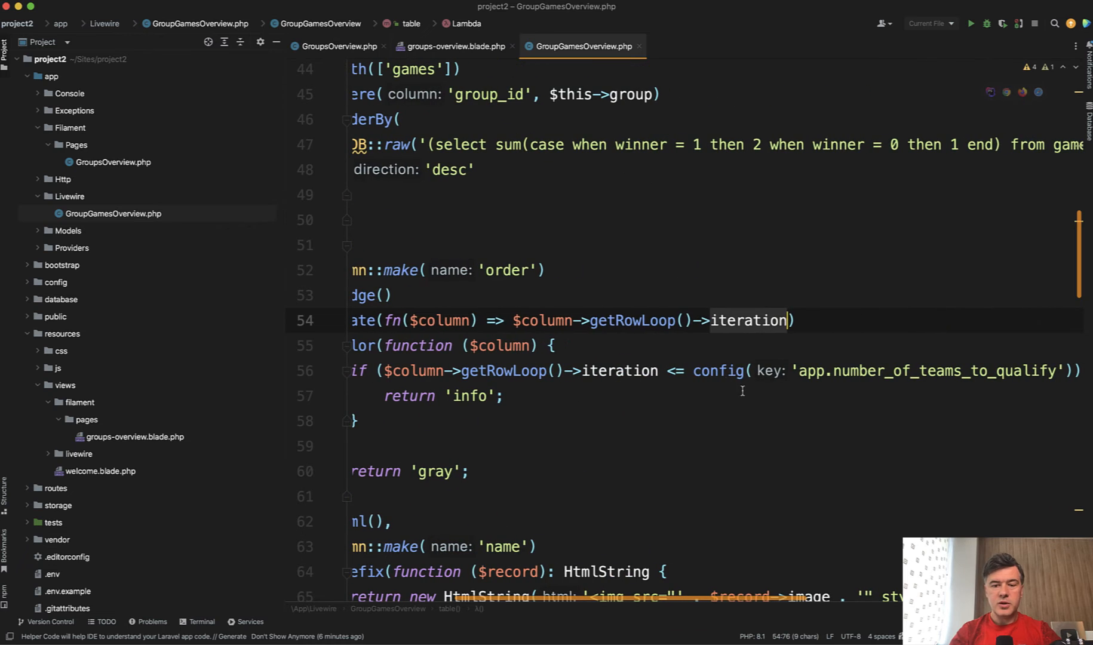
pyautogui.moveTo(853, 403)
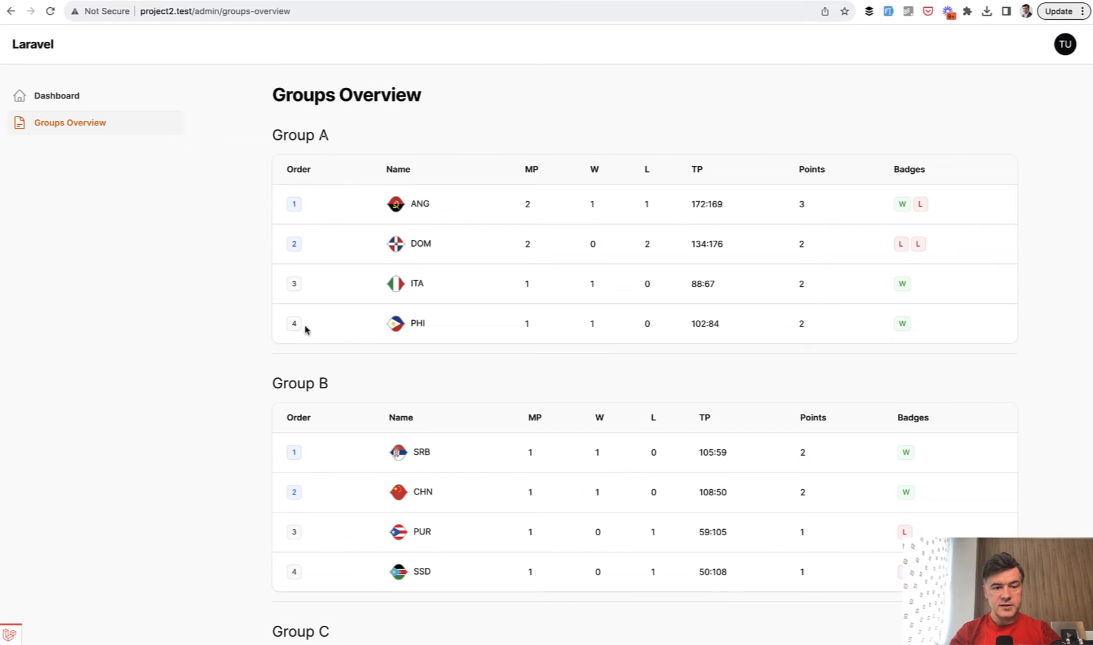
pyautogui.moveTo(282, 393)
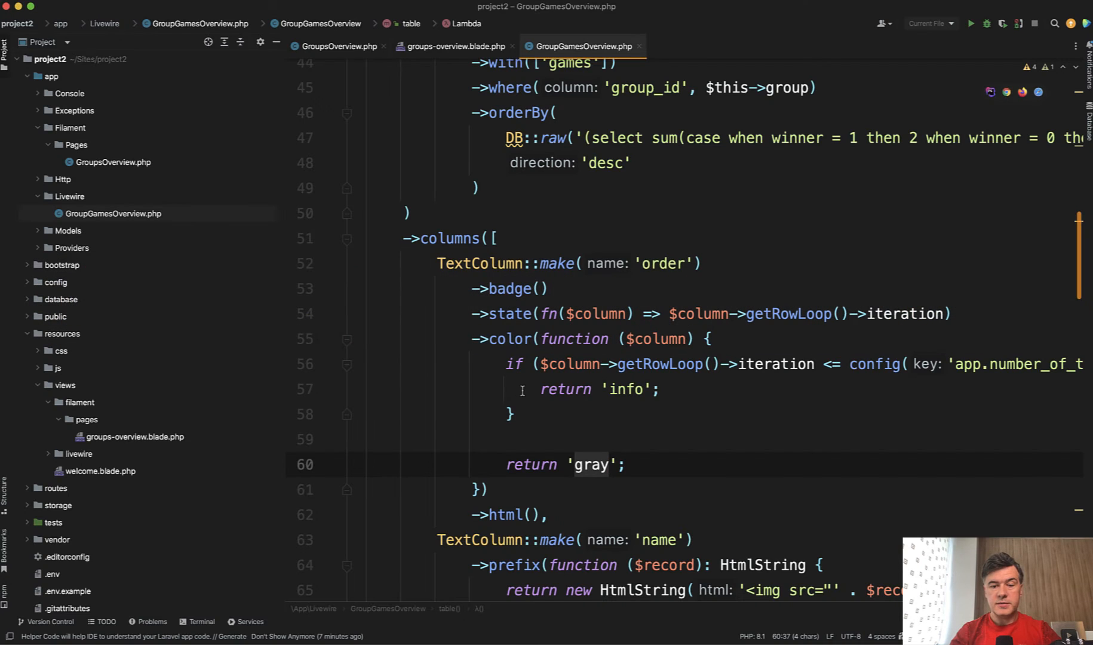
pyautogui.scroll(-3)
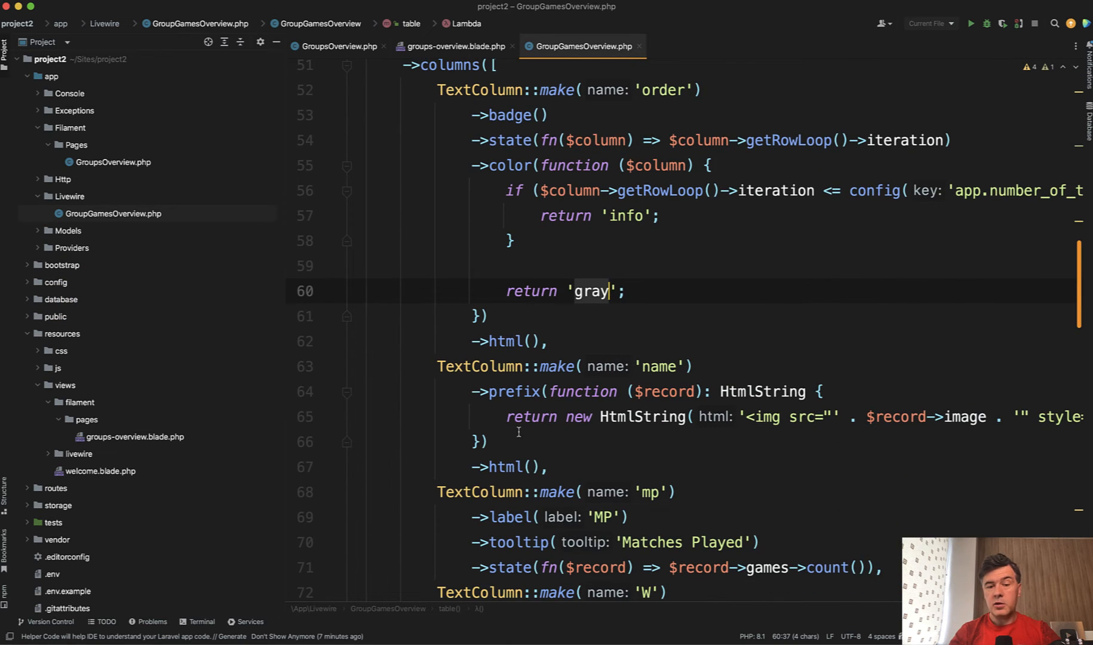
pyautogui.scroll(-3)
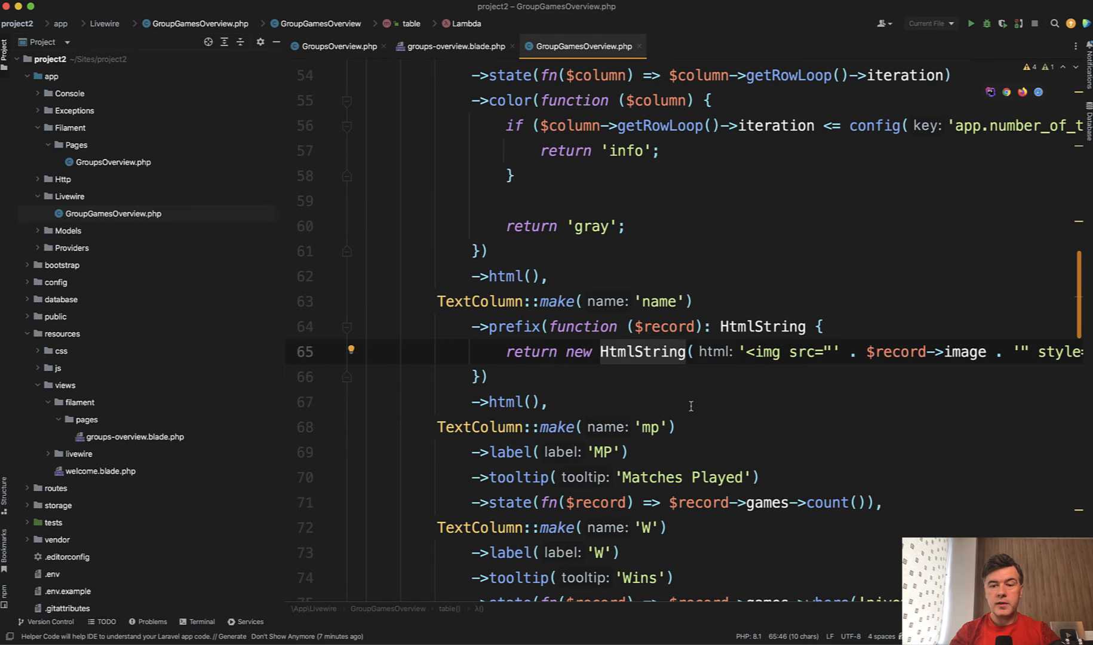
pyautogui.hscroll(3)
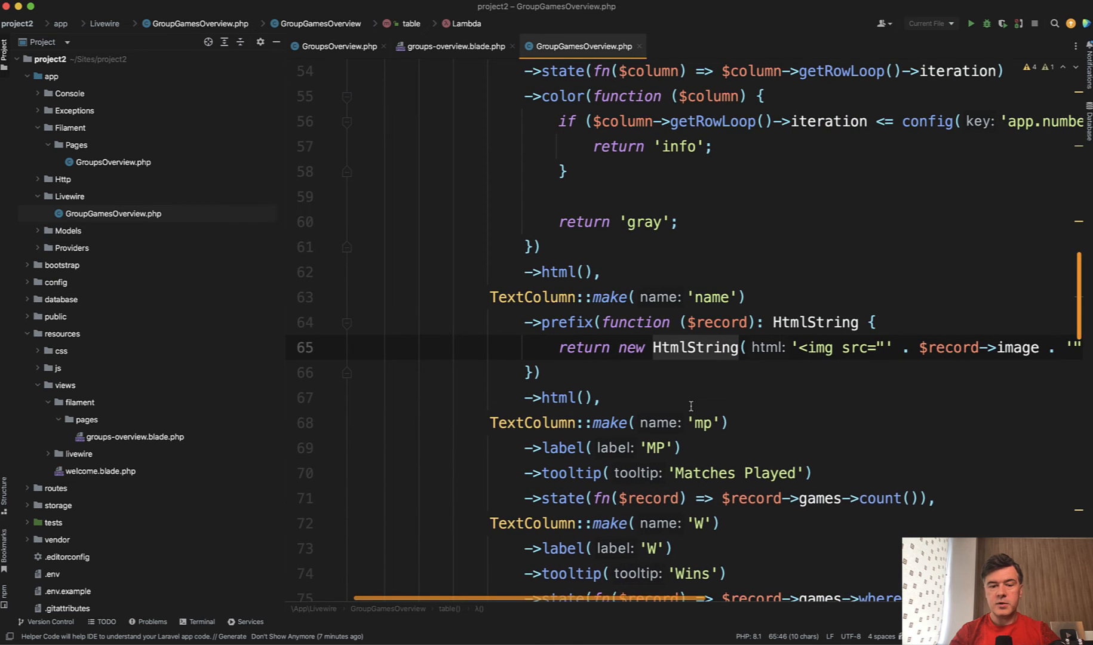
pyautogui.scroll(-3)
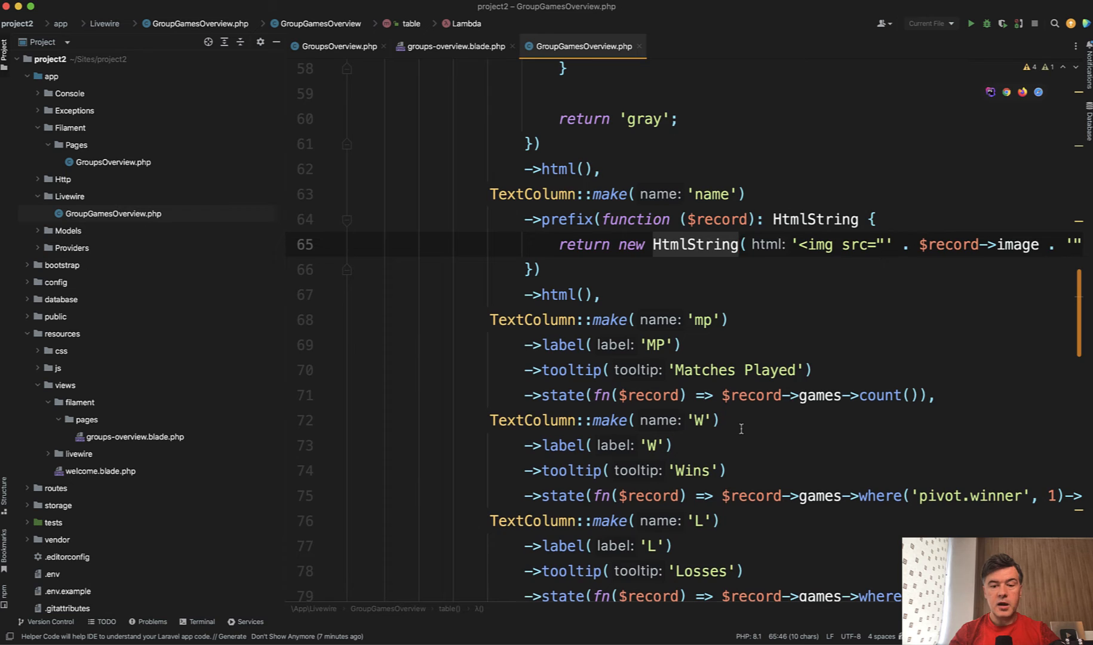
pyautogui.scroll(-3)
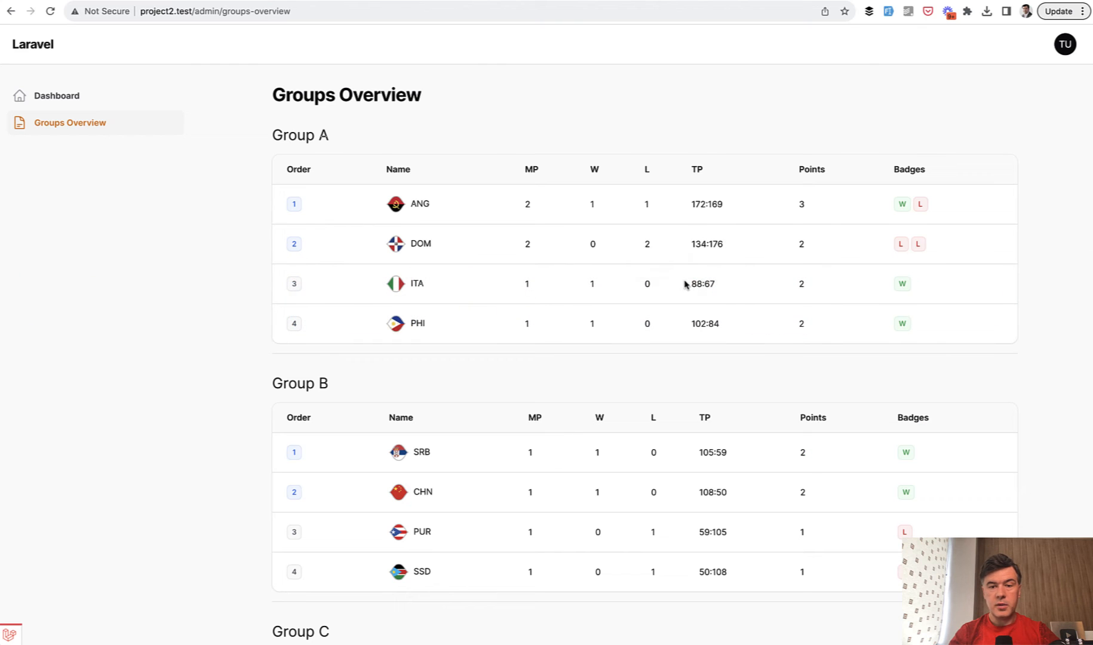
pyautogui.doubleClick(706, 203)
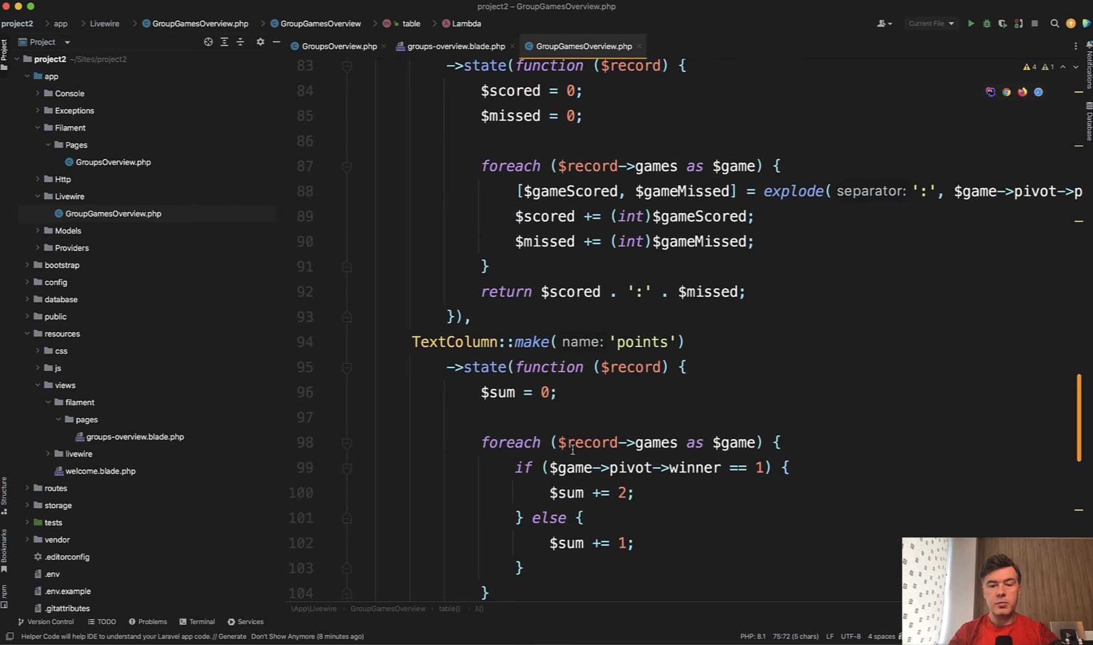
pyautogui.scroll(-3)
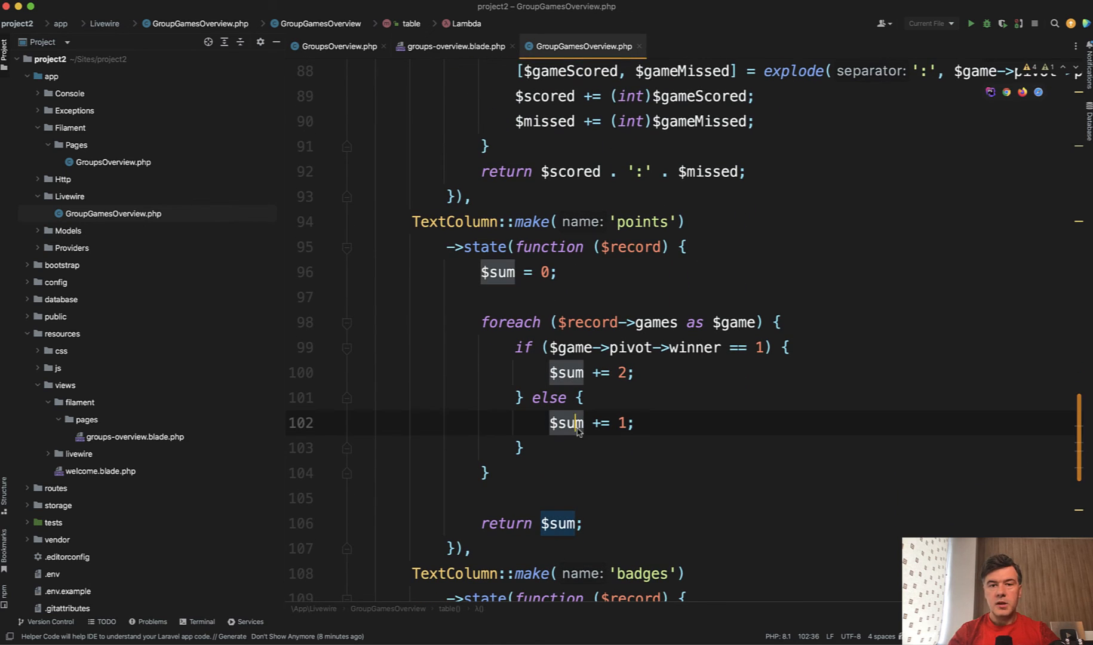
pyautogui.moveTo(562, 371)
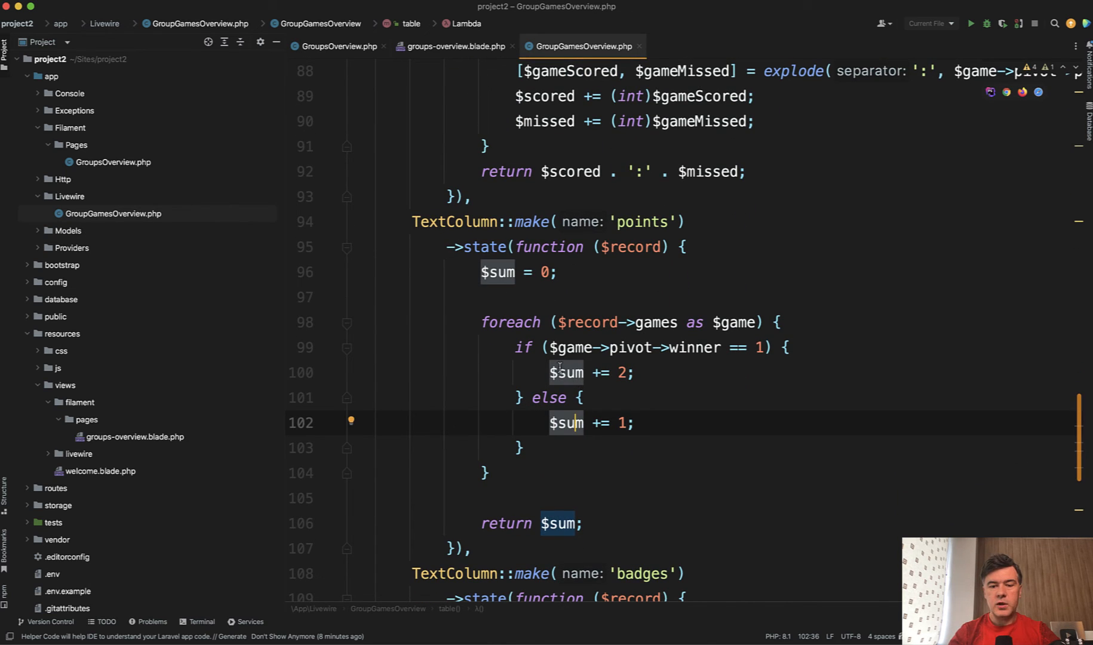
pyautogui.click(565, 373)
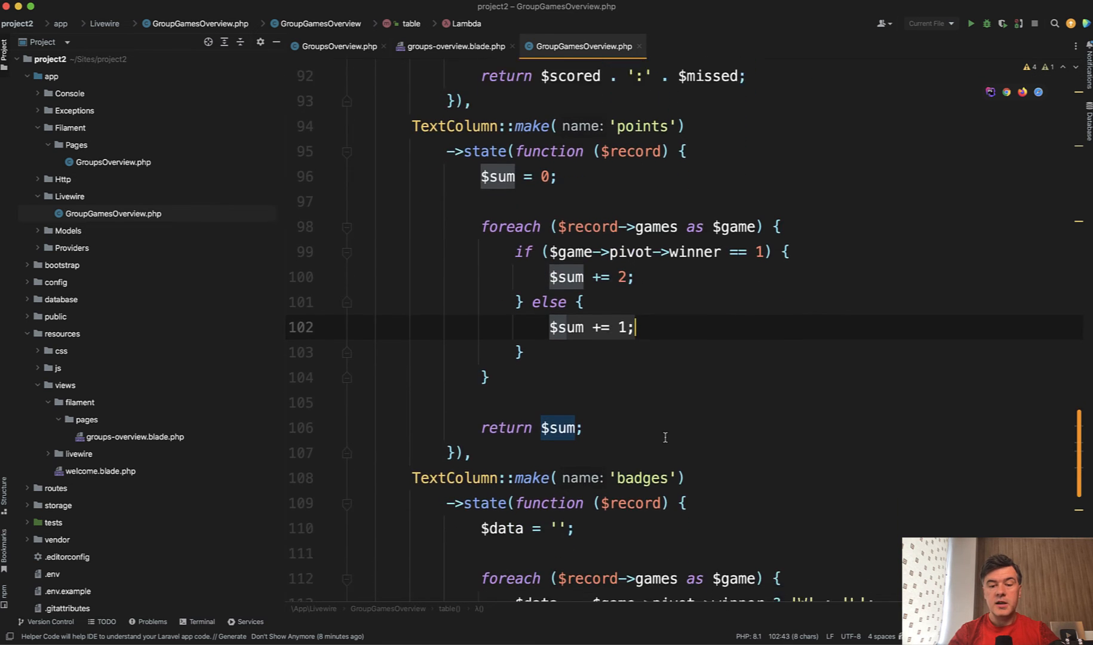
pyautogui.scroll(-3)
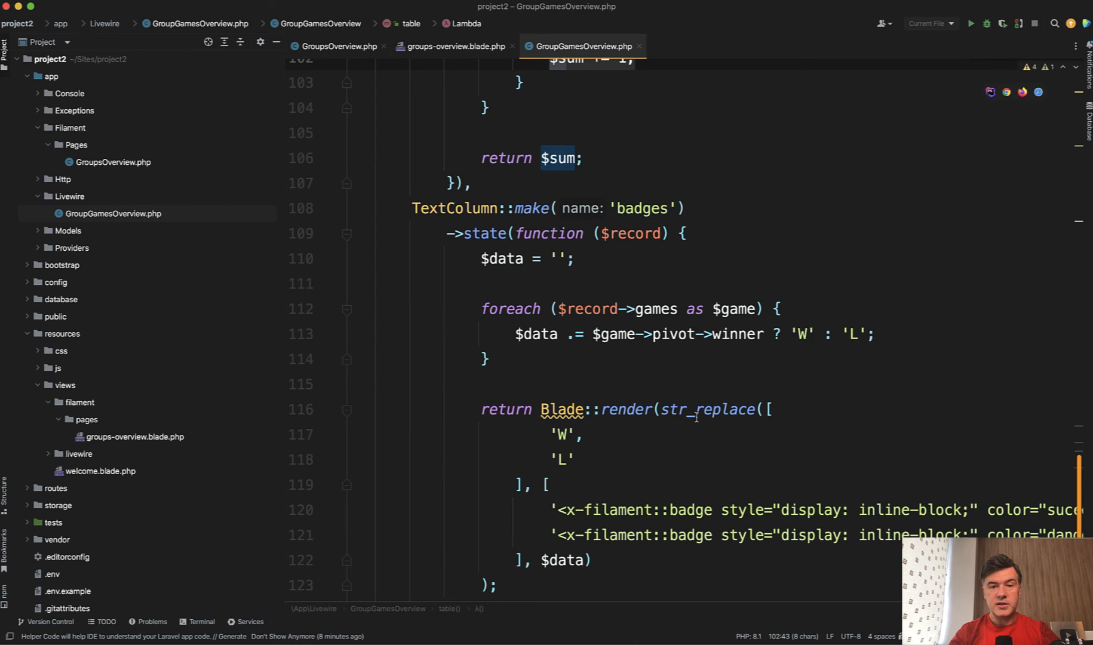
pyautogui.moveTo(703, 409)
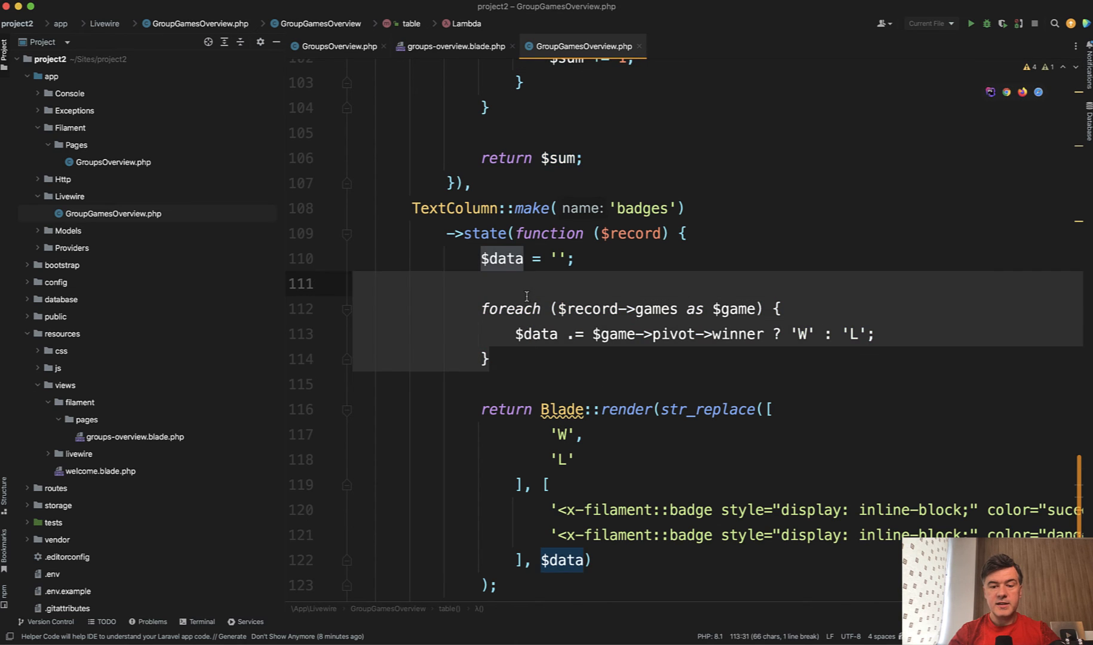
pyautogui.scroll(-3)
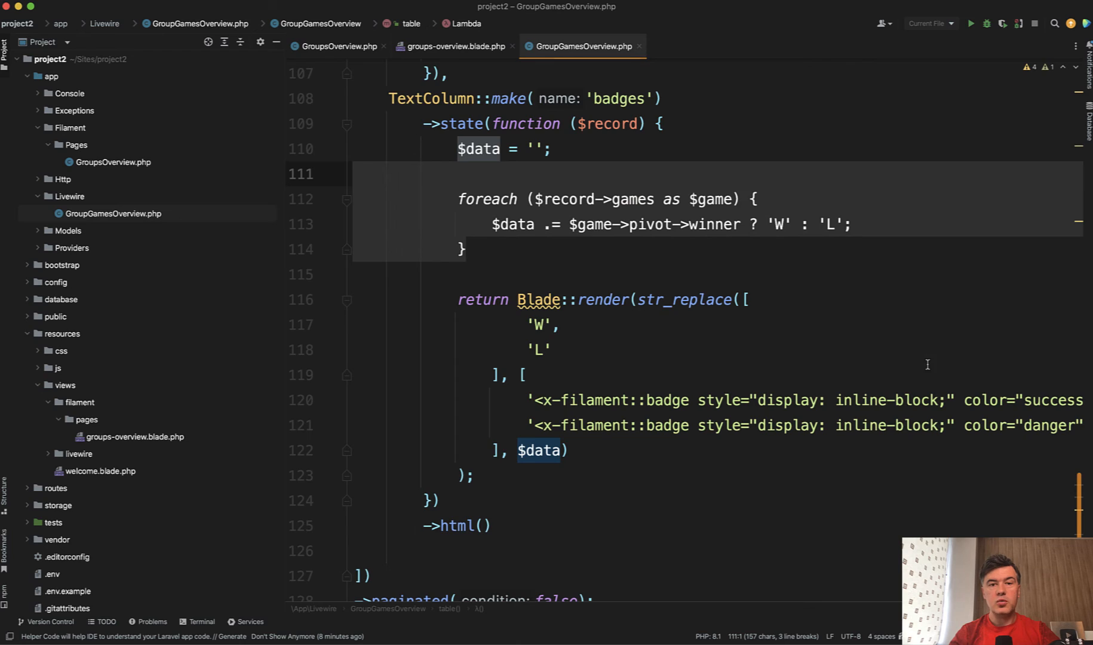
pyautogui.scroll(-3)
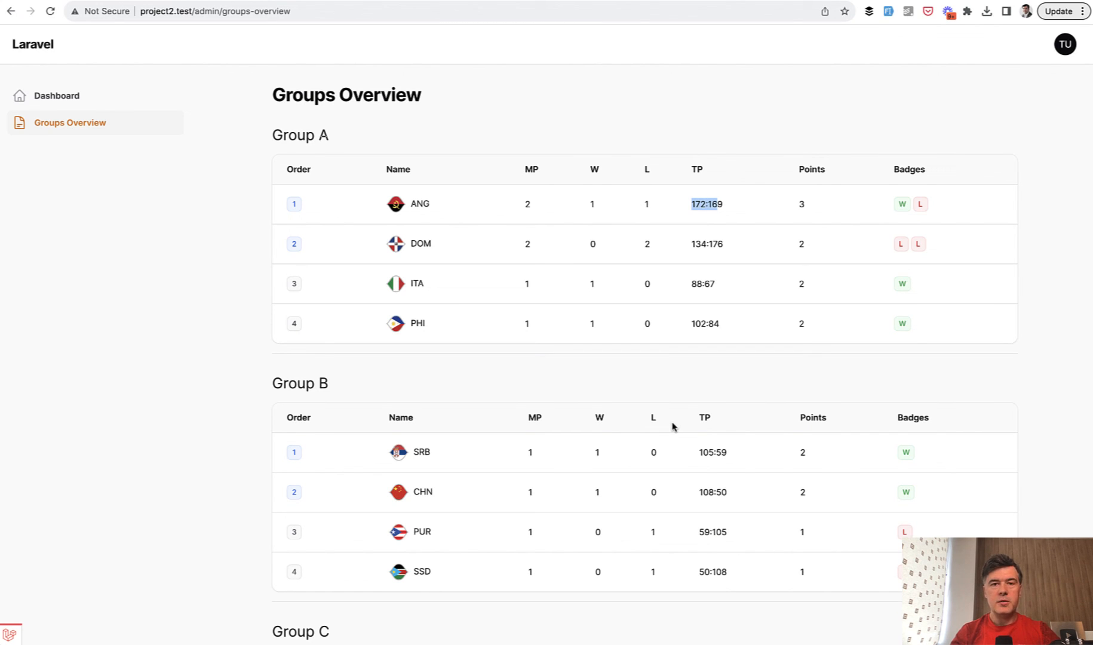
pyautogui.moveTo(737, 387)
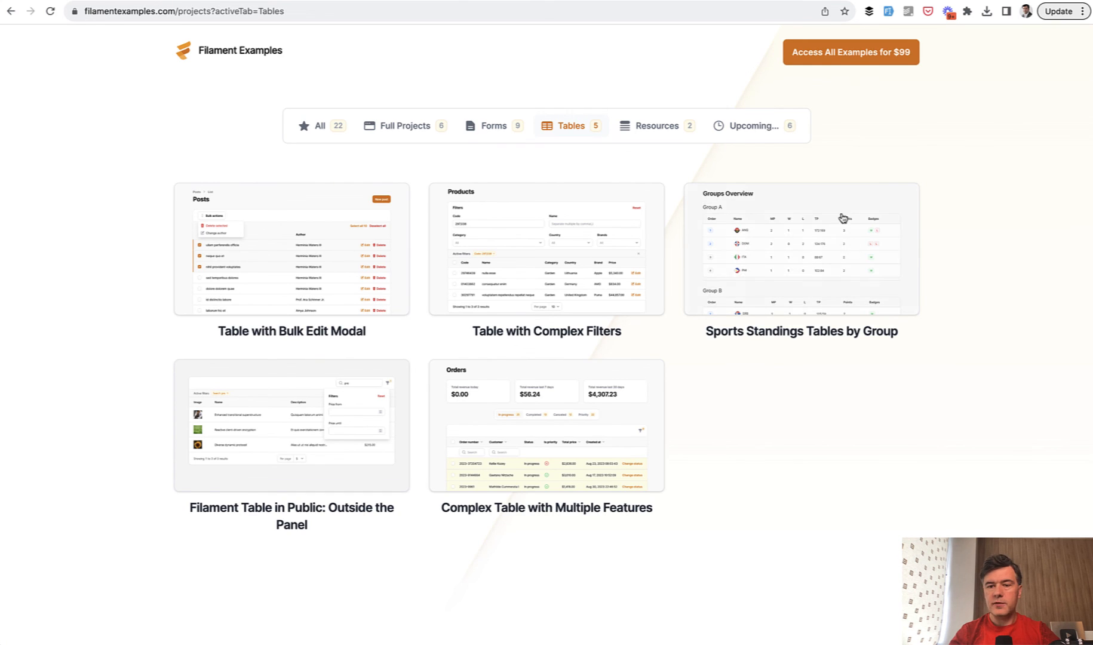
pyautogui.moveTo(165, 297)
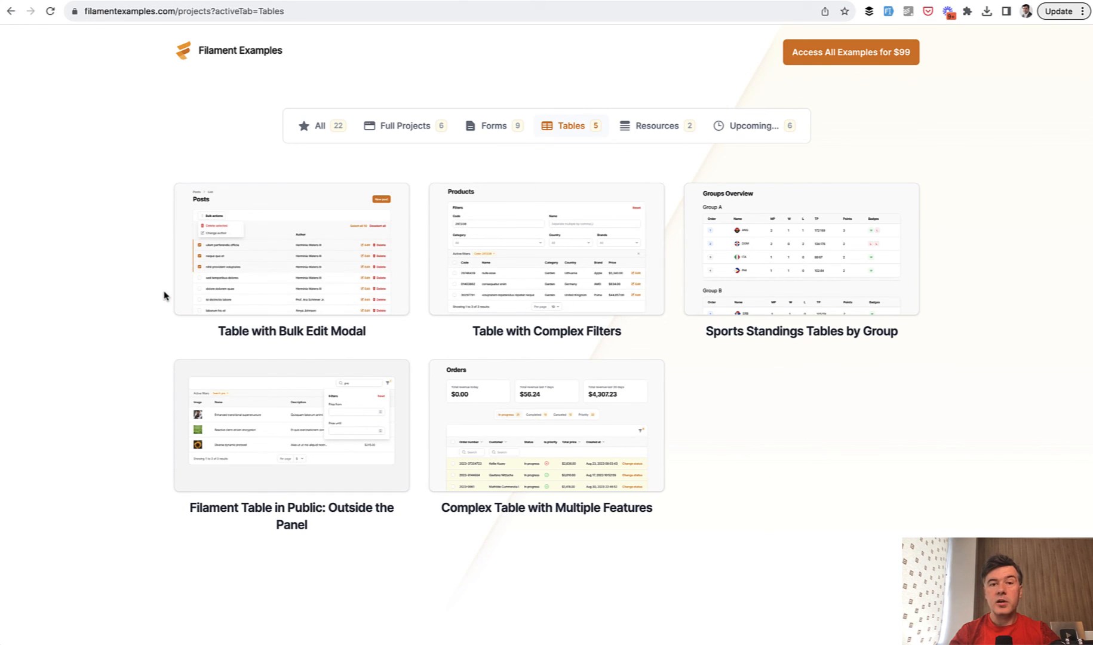
pyautogui.moveTo(49, 345)
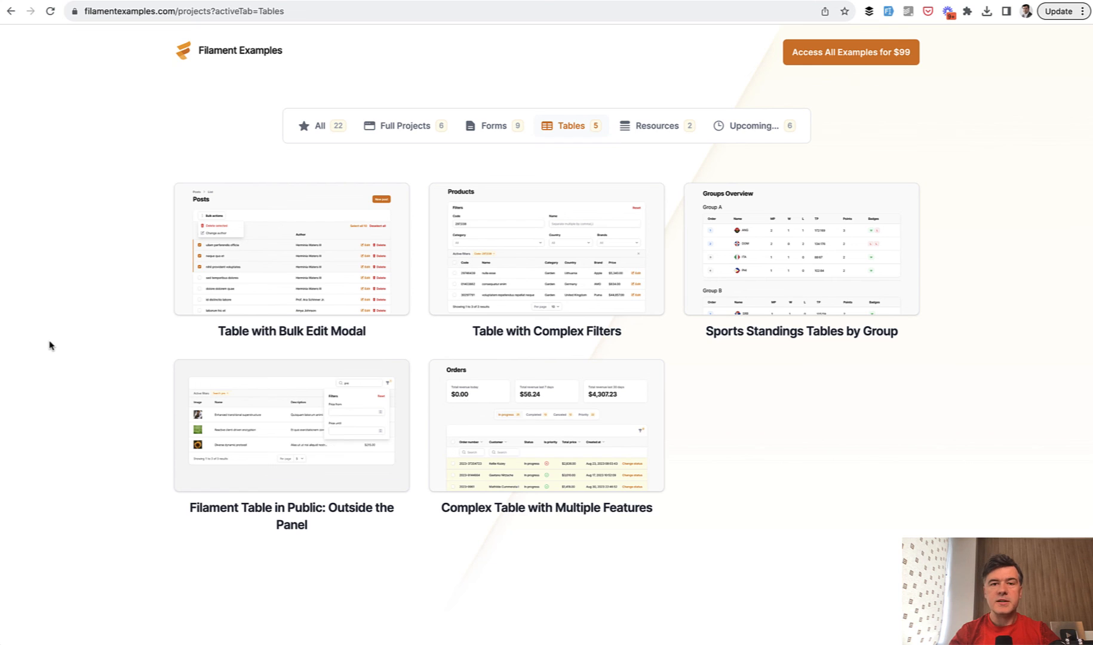
pyautogui.moveTo(919, 201)
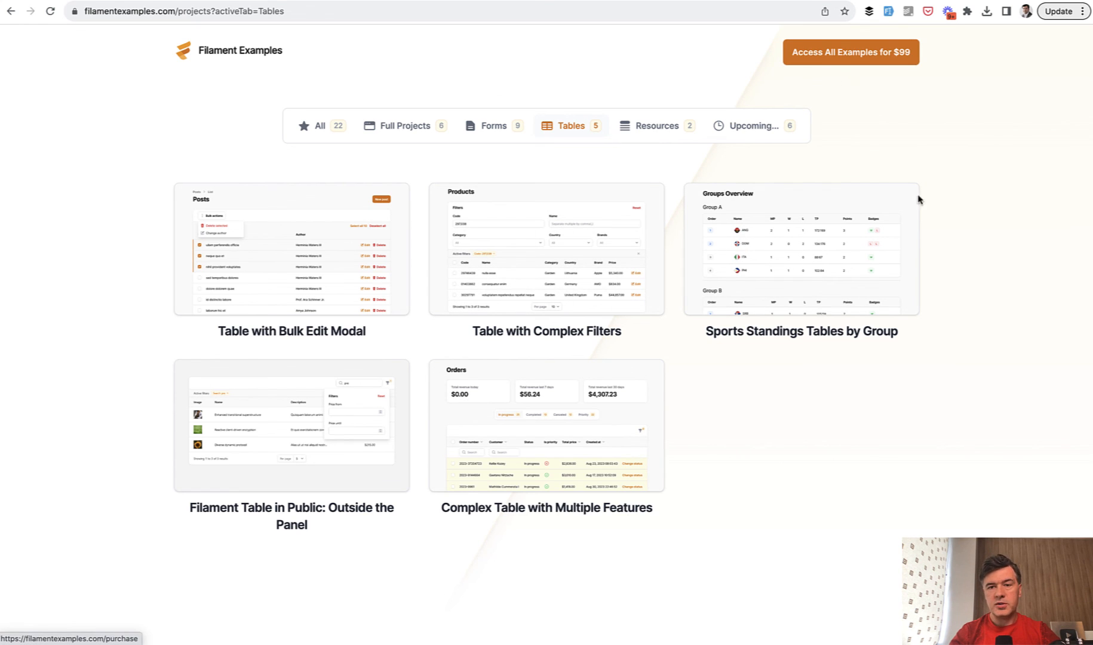
pyautogui.moveTo(992, 155)
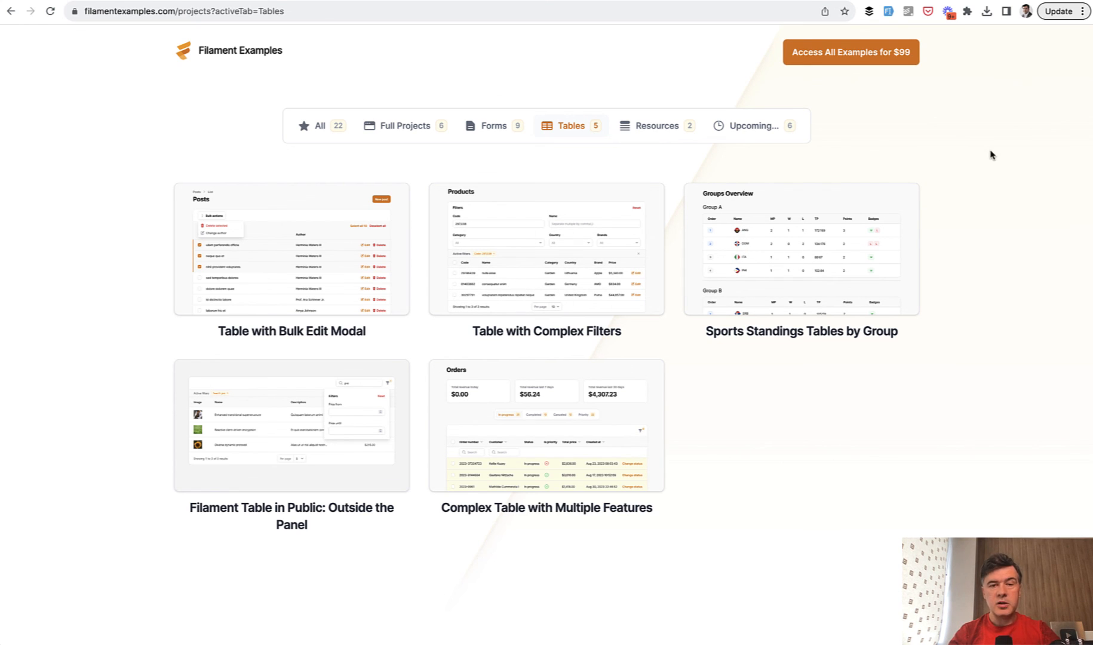